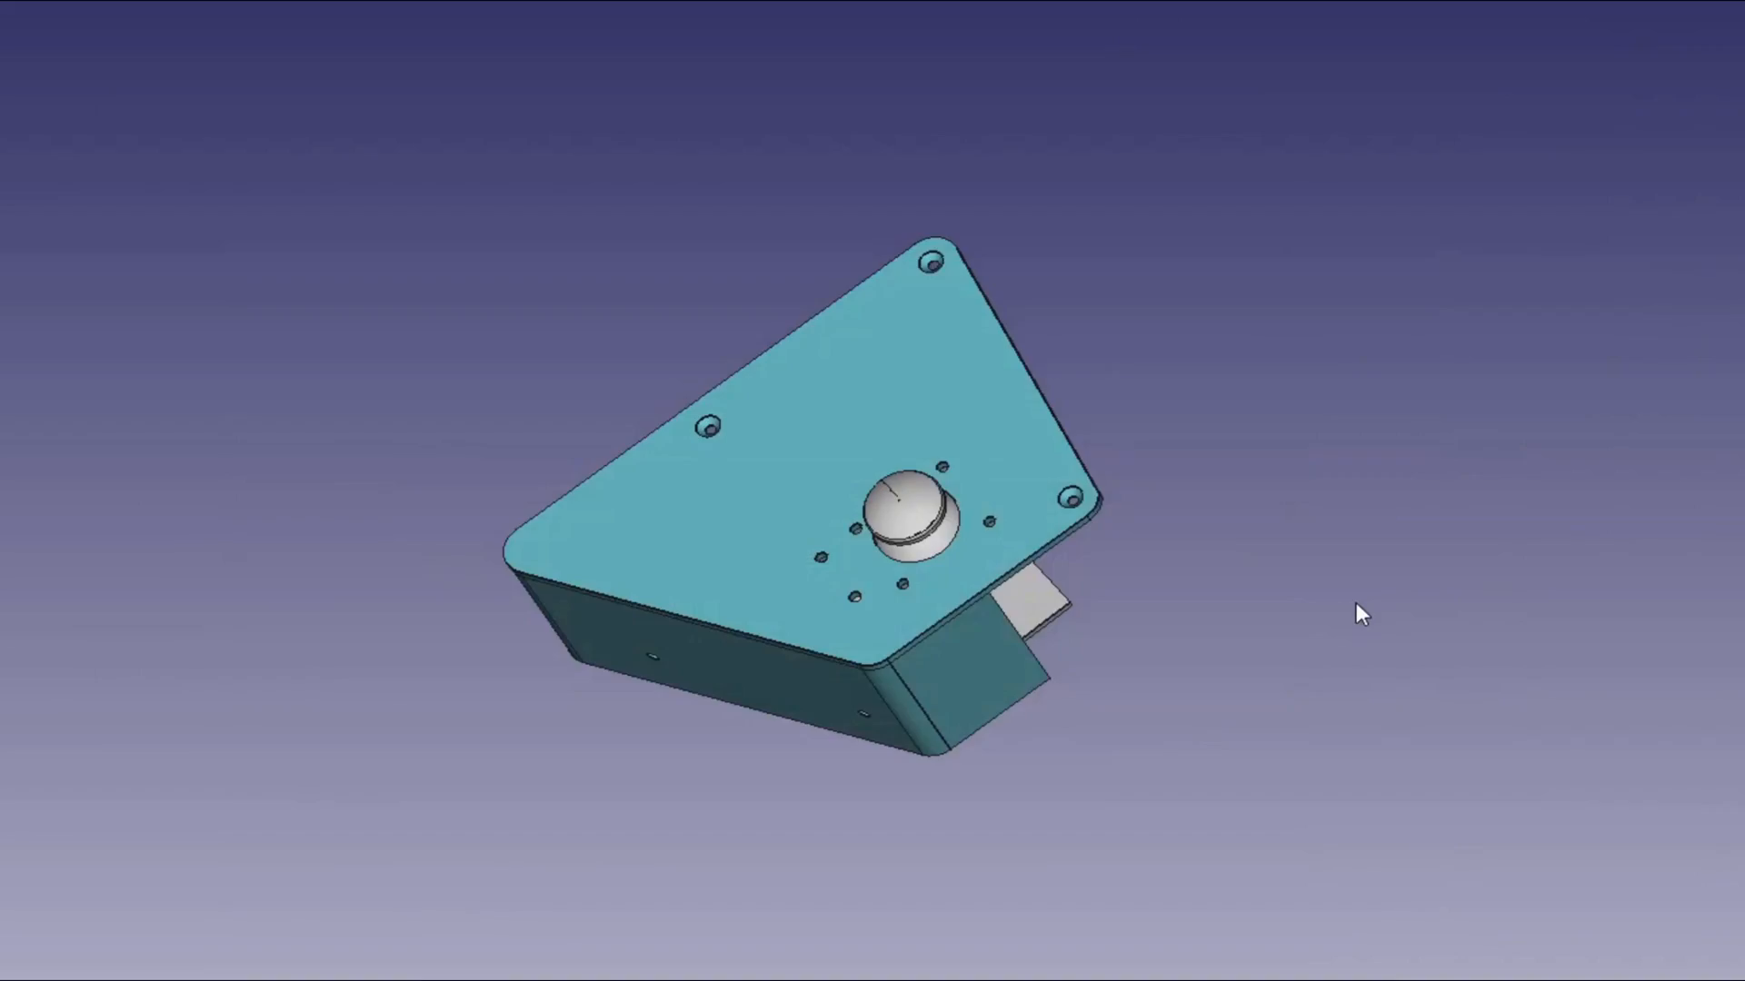
mouse_move(1276, 623)
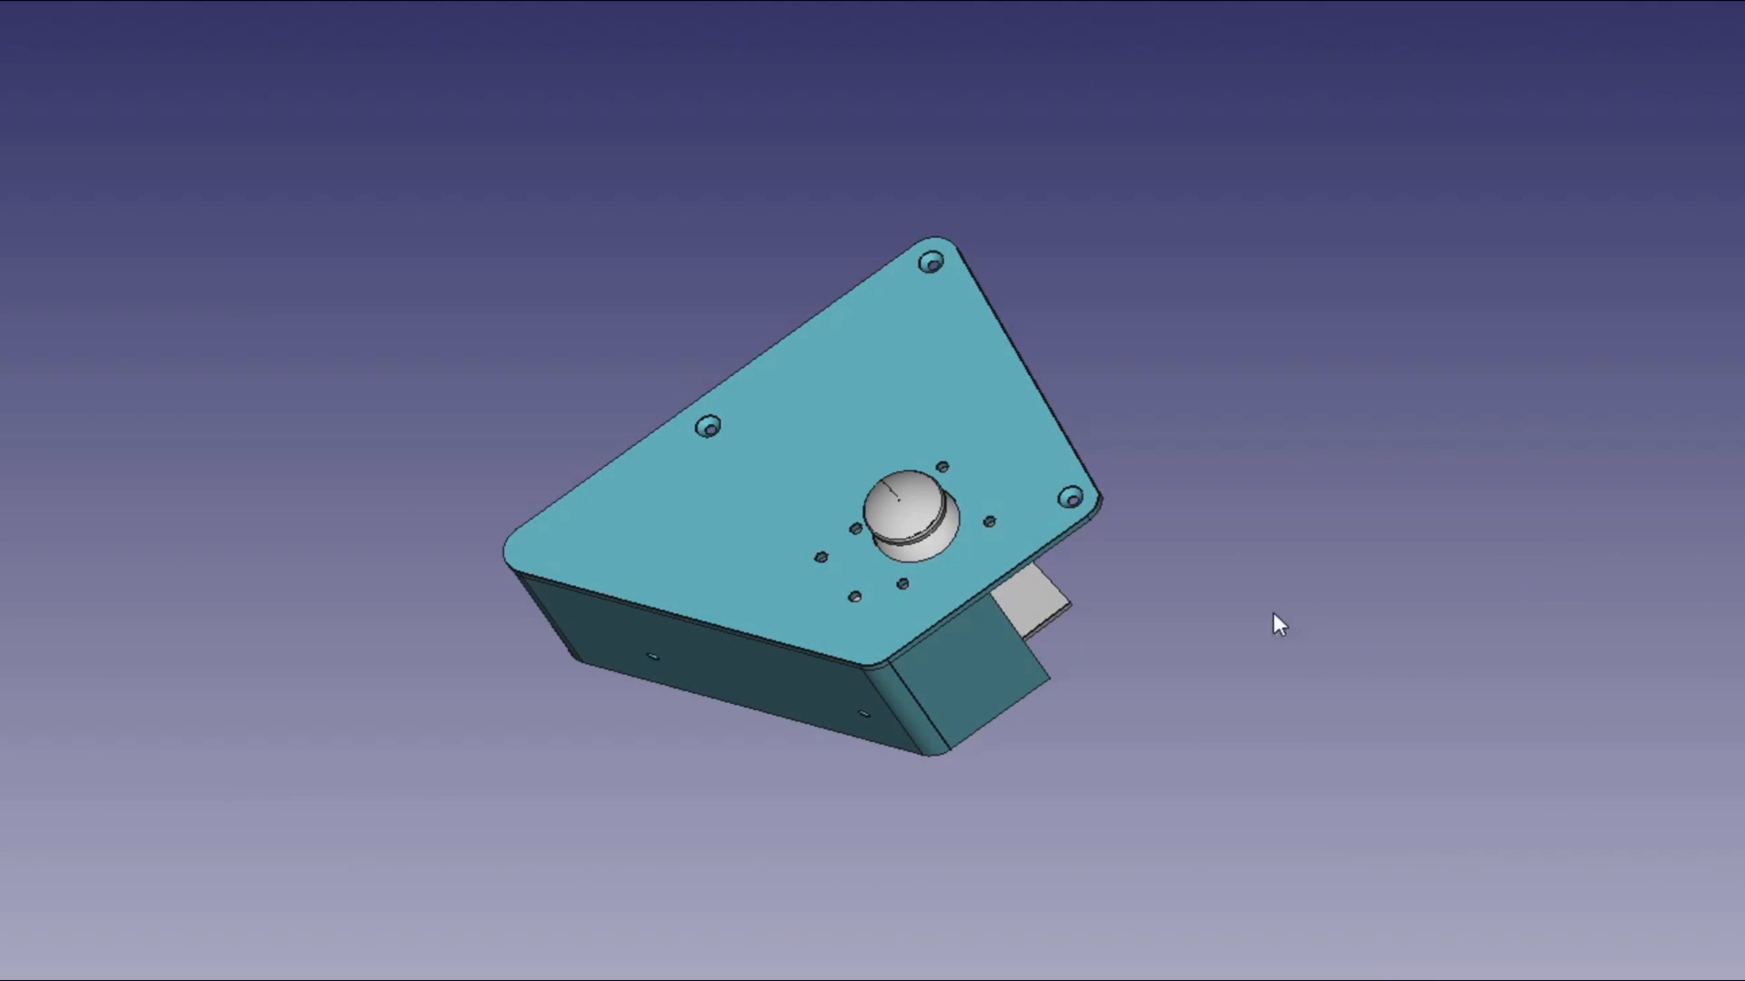